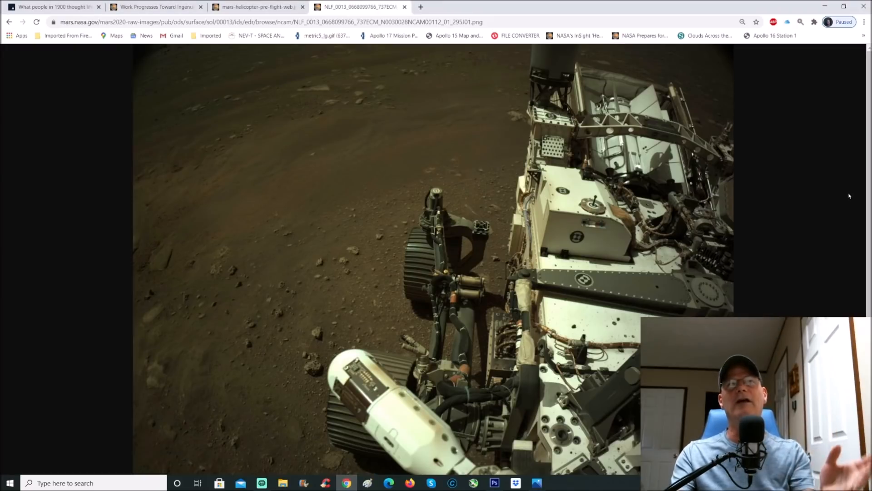
pyautogui.moveTo(94, 34)
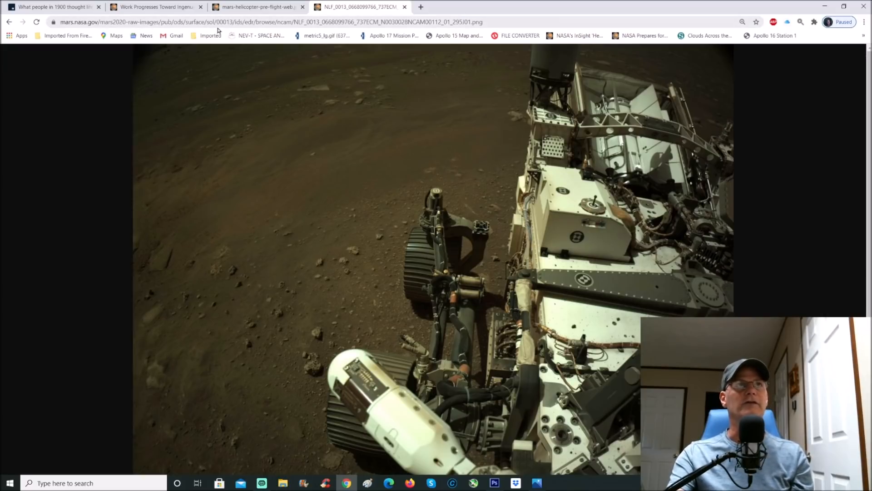
pyautogui.moveTo(255, 195)
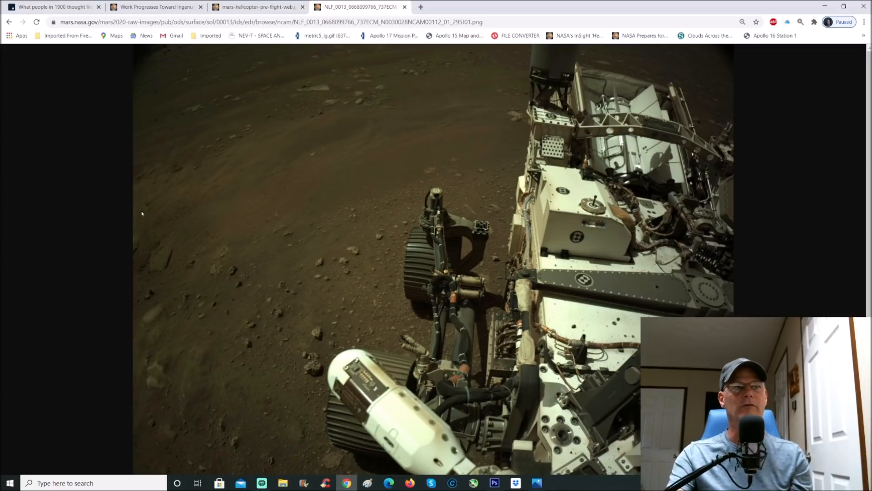
pyautogui.moveTo(104, 262)
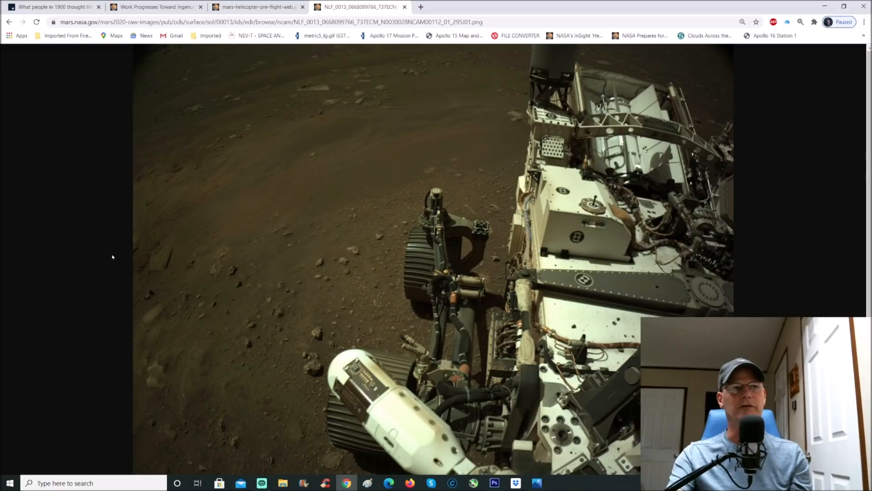
pyautogui.moveTo(127, 272)
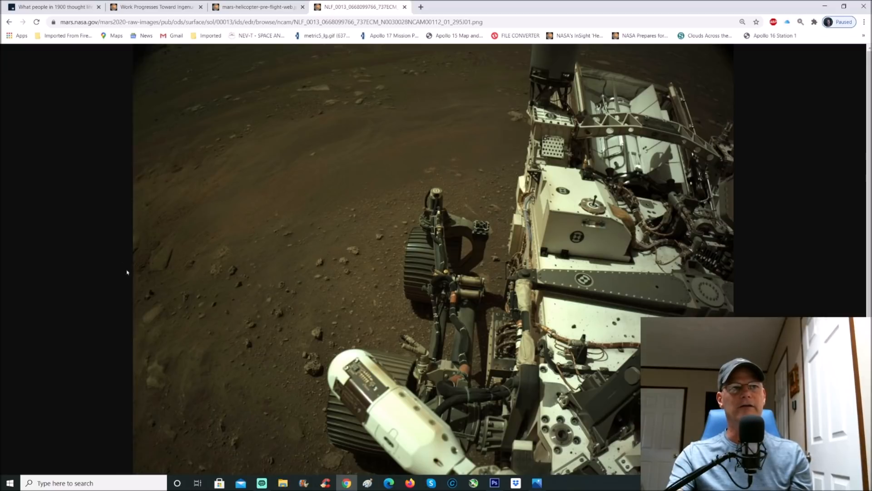
pyautogui.moveTo(162, 419)
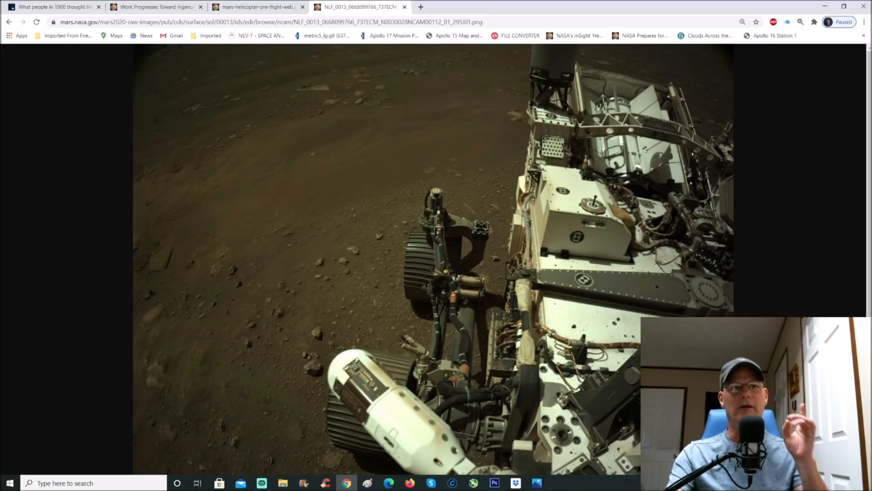
pyautogui.moveTo(723, 214)
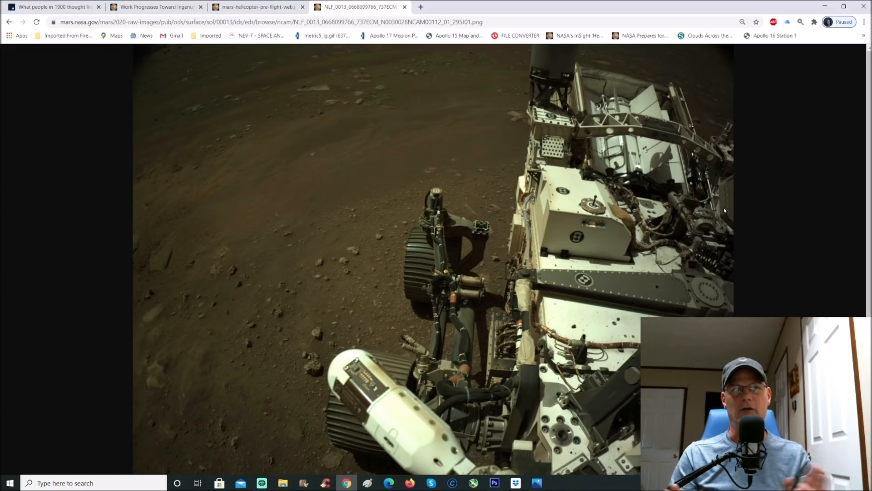
# Enlarge the Navcam rover photo to full resolution to reveal pebbles, soil and the arm turret.
pyautogui.click(742, 22)
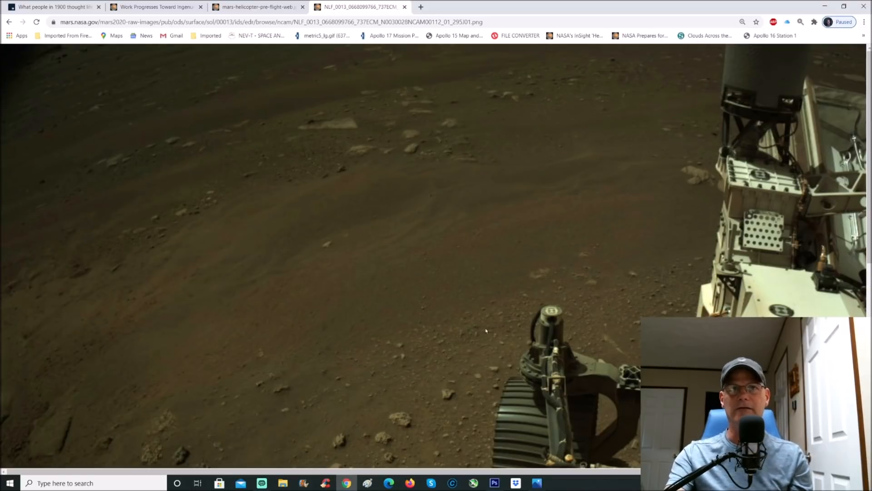
pyautogui.moveTo(584, 209)
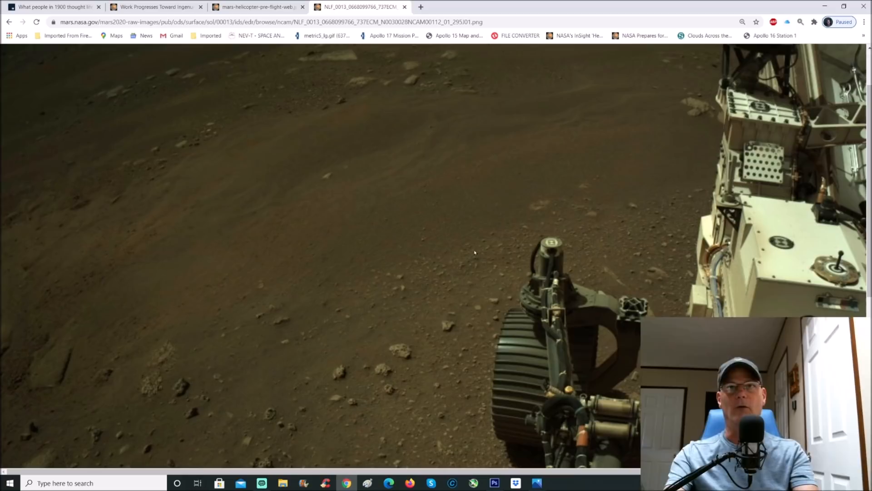
pyautogui.click(742, 22)
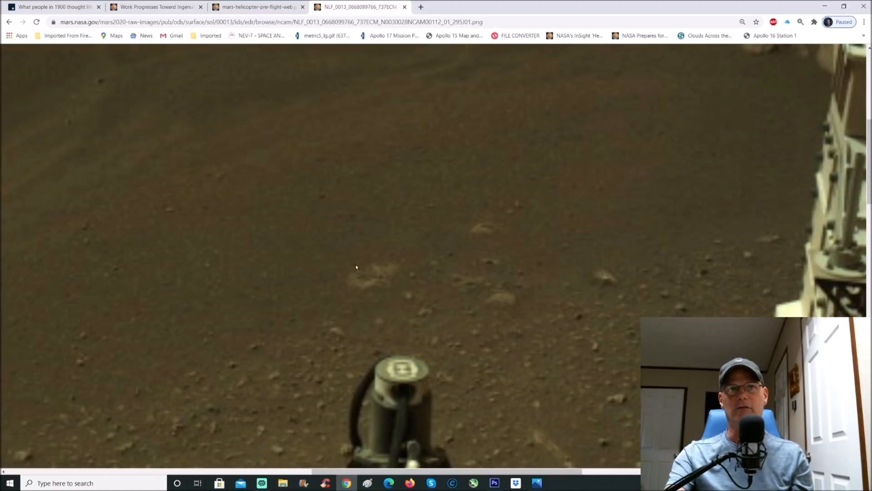
pyautogui.moveTo(341, 323)
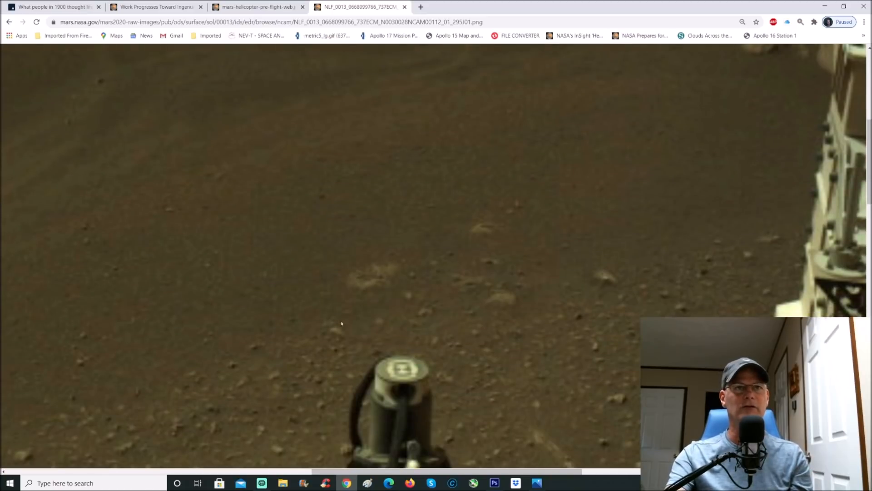
pyautogui.moveTo(430, 253)
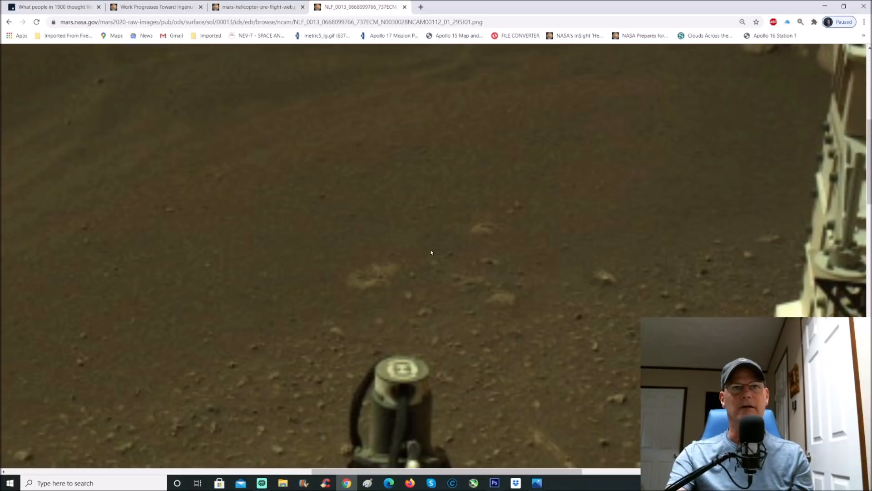
# Scroll the full-size image to the stretch of ground with pale rock patches and boulders.
pyautogui.scroll(-3)
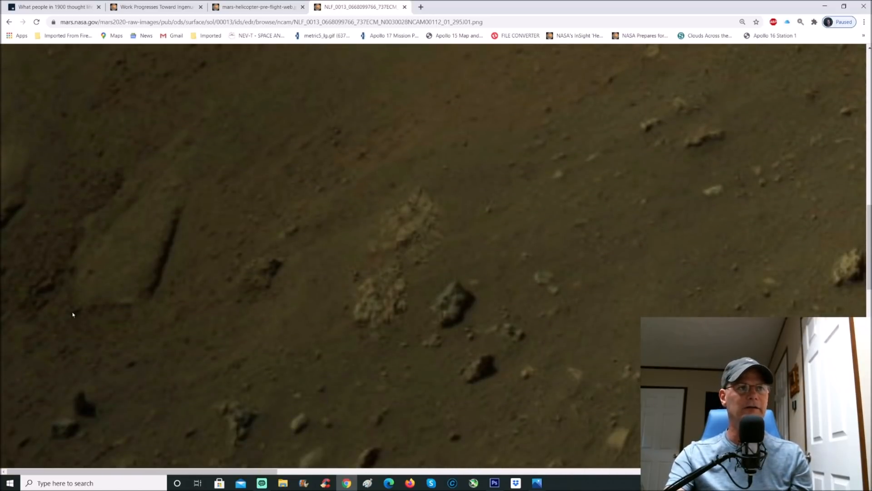
pyautogui.moveTo(133, 299)
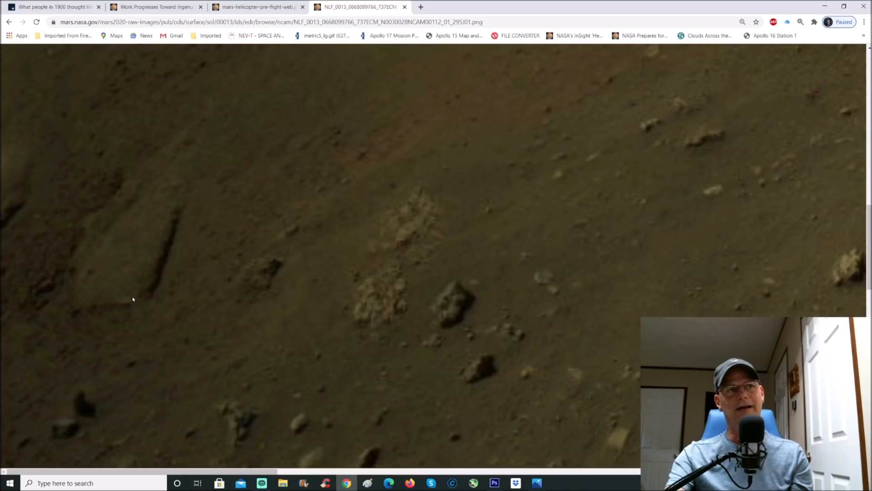
pyautogui.moveTo(129, 294)
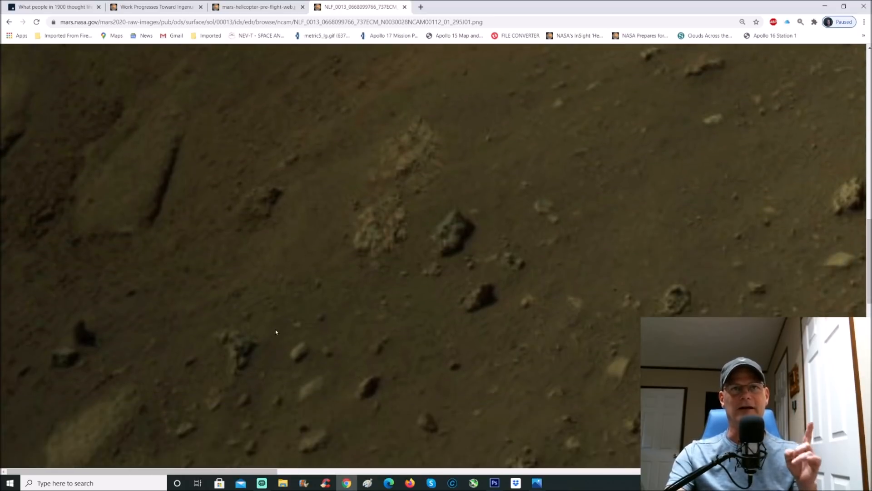
pyautogui.scroll(3)
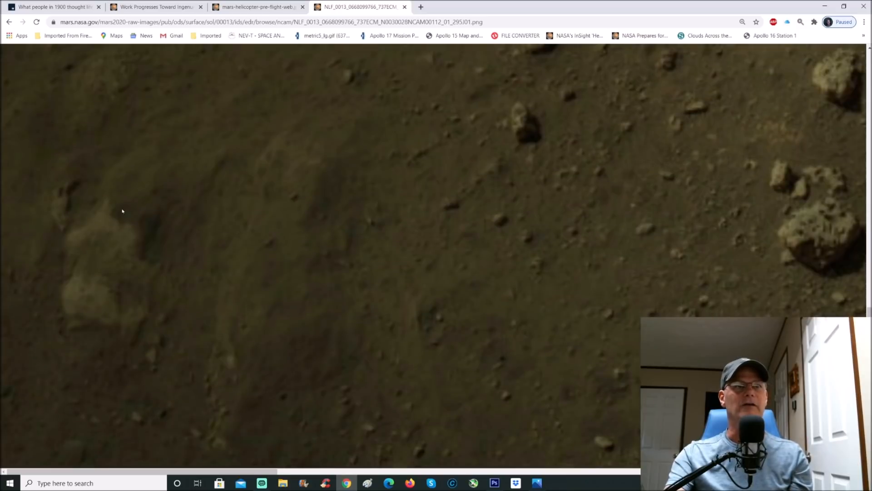
pyautogui.moveTo(160, 205)
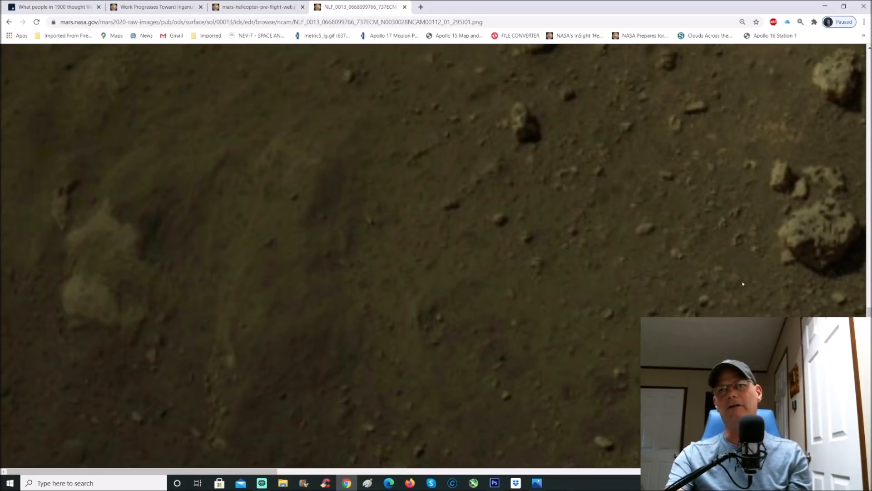
pyautogui.moveTo(811, 207)
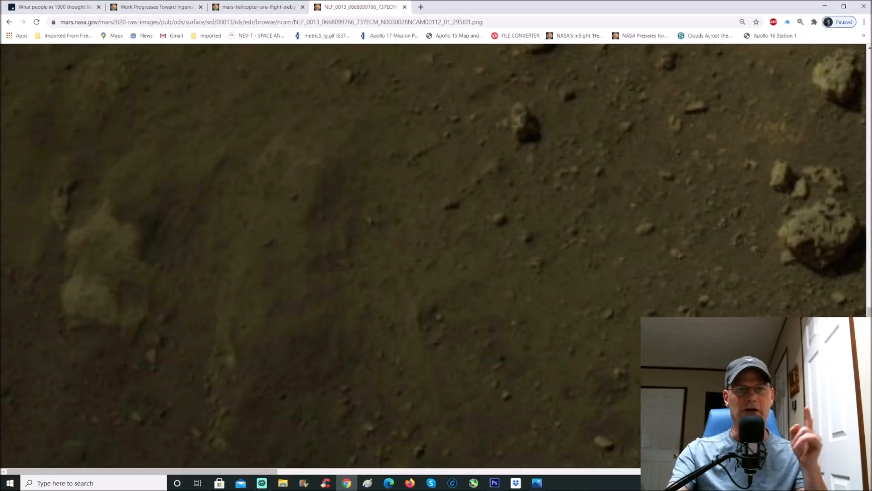
# In Photoshop, brush a magenta arrow toward the long rectangular object on the ground.
pyautogui.click(495, 482)
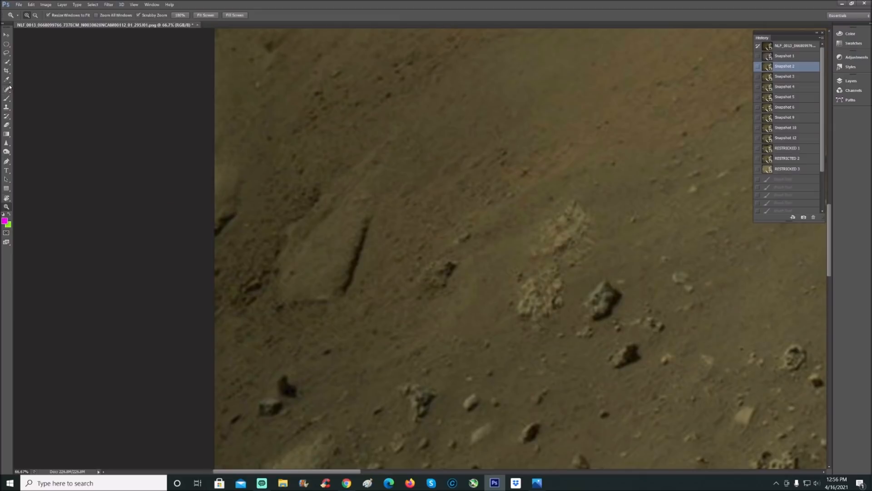
pyautogui.click(7, 98)
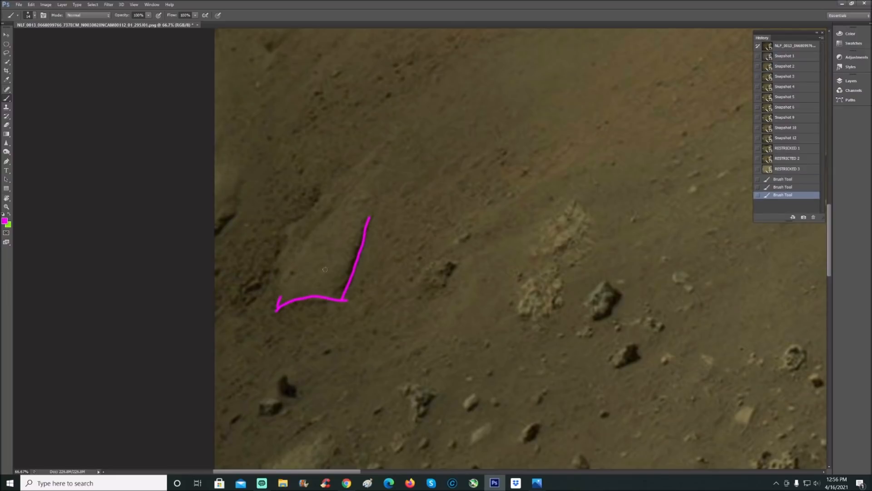
pyautogui.moveTo(618, 202)
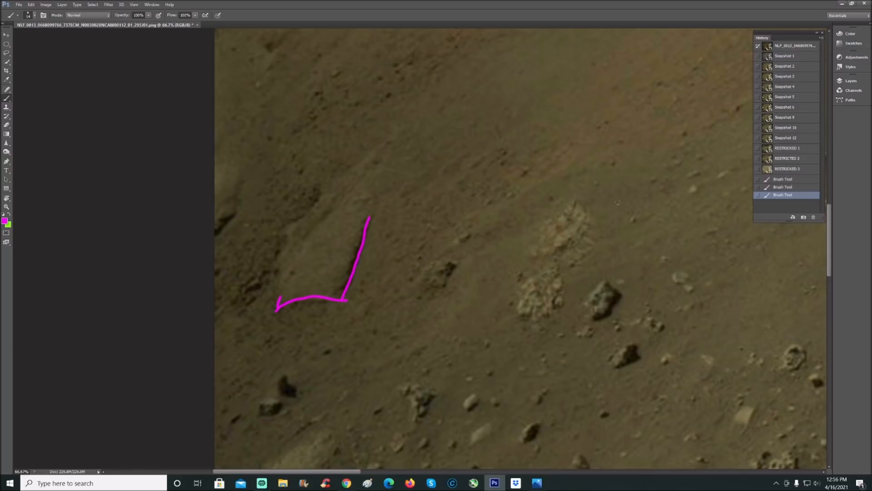
pyautogui.moveTo(811, 68)
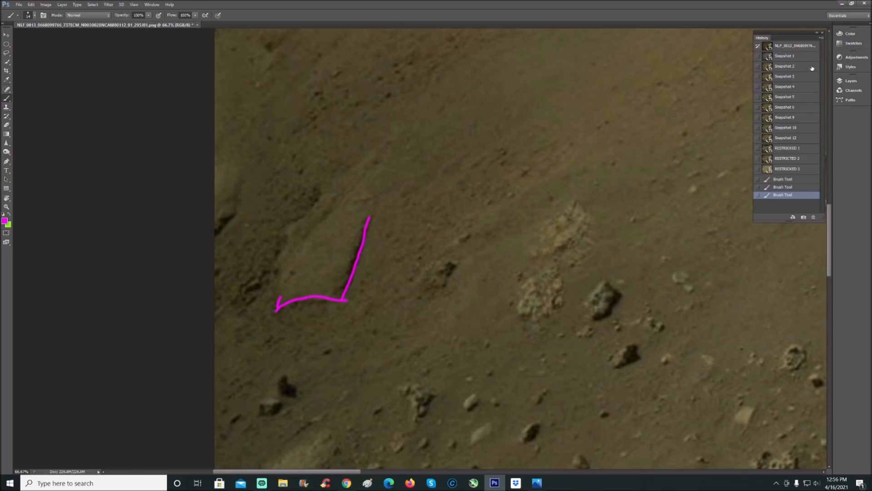
pyautogui.click(785, 65)
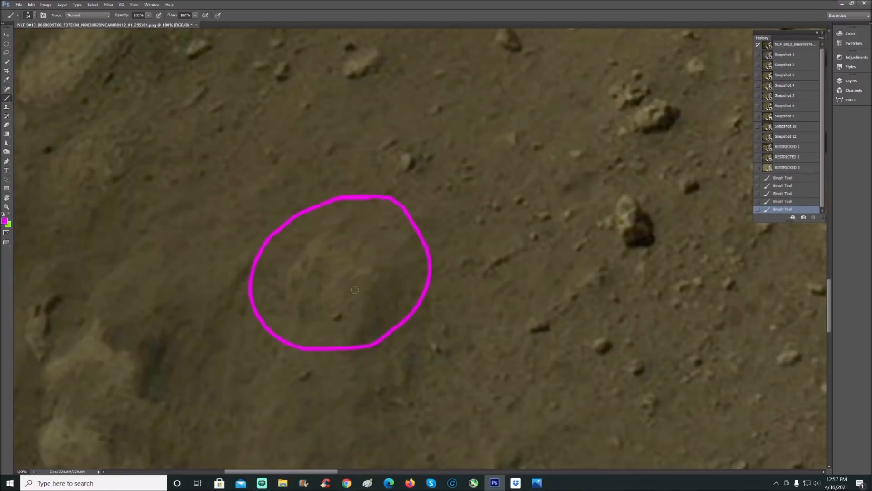
pyautogui.moveTo(321, 234)
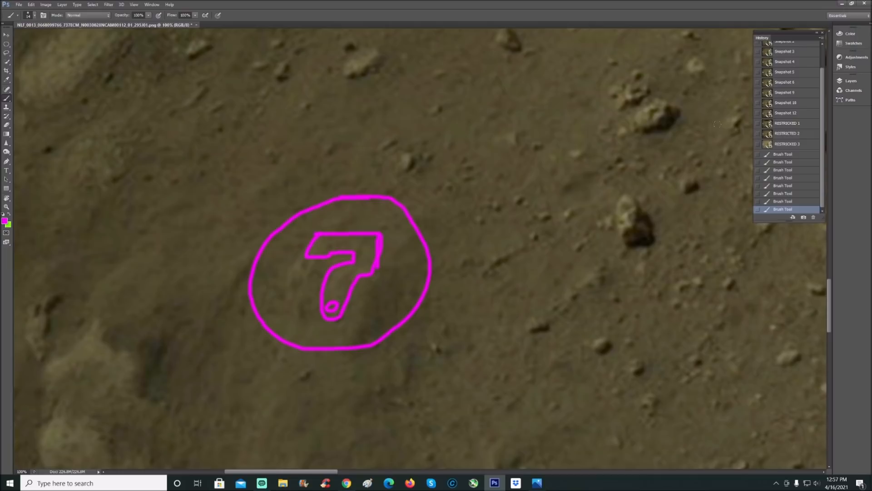
# Scroll the History panel back to the top after circling and outlining the 7-shaped mark.
pyautogui.scroll(3)
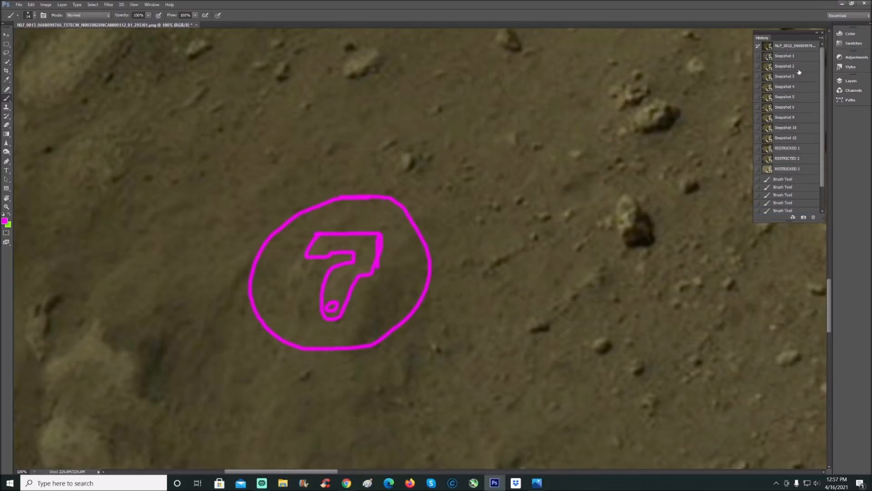
# Restore an earlier History snapshot and zoom onto the enhanced circular patch with magenta L-shaped lines.
pyautogui.click(784, 67)
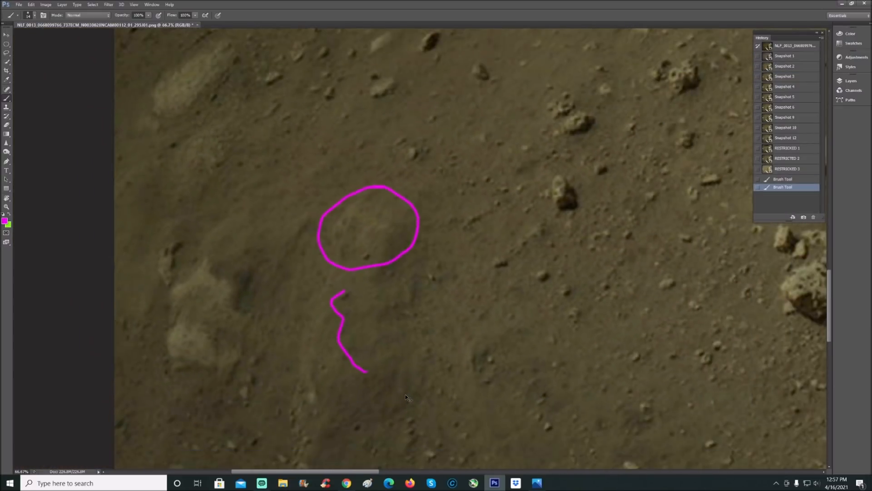
pyautogui.press('ctrl+minus')
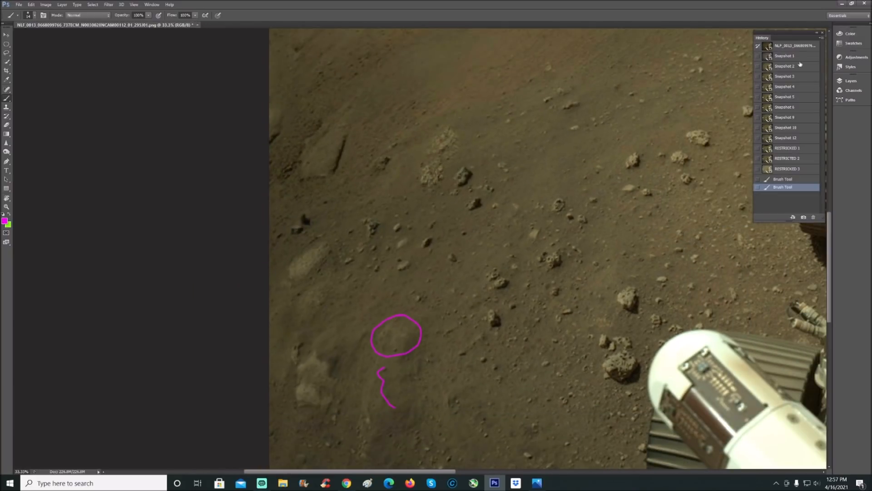
pyautogui.click(784, 76)
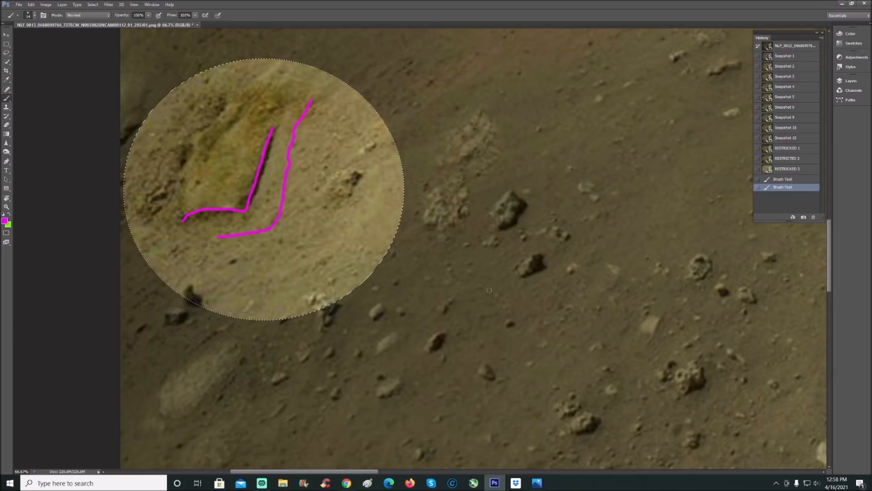
# On Snapshot 4's colourful enhancement, trace the rectangular object's edges in magenta with an arrow.
pyautogui.click(785, 86)
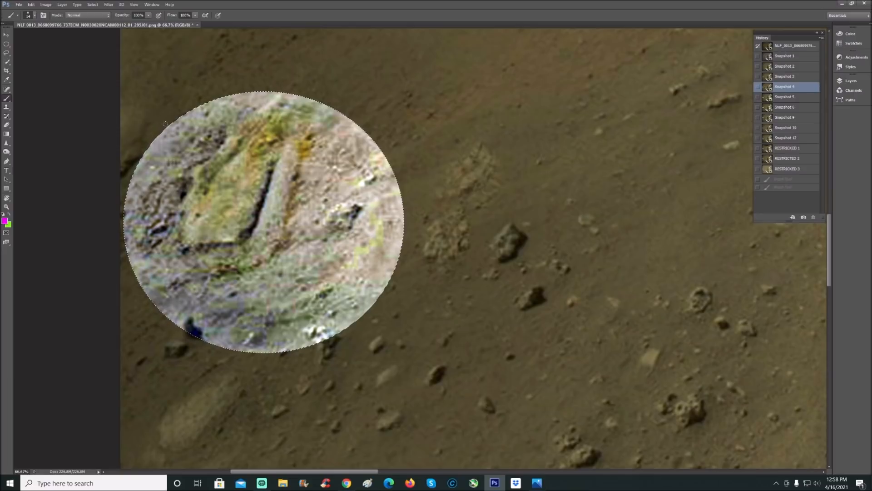
pyautogui.moveTo(167, 128); pyautogui.dragTo(206, 147)
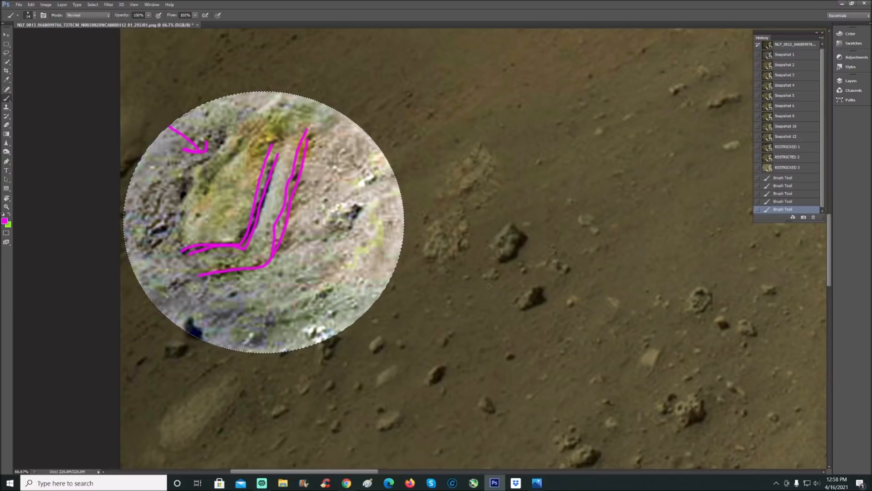
# Switch to a lighter enhancement snapshot for marking the edge, two arrows and the word TOP.
pyautogui.click(785, 95)
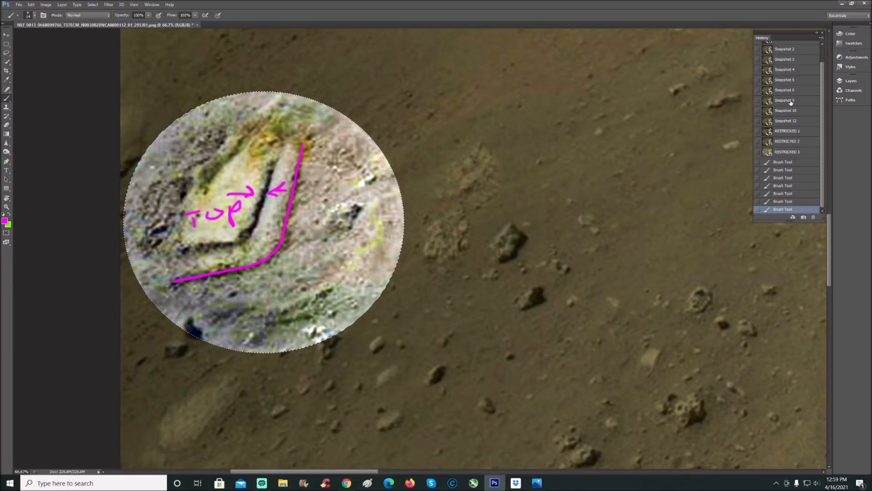
# Compare several History snapshots and settle on the grey high-detail enhancement (Snapshot 8).
pyautogui.click(784, 100)
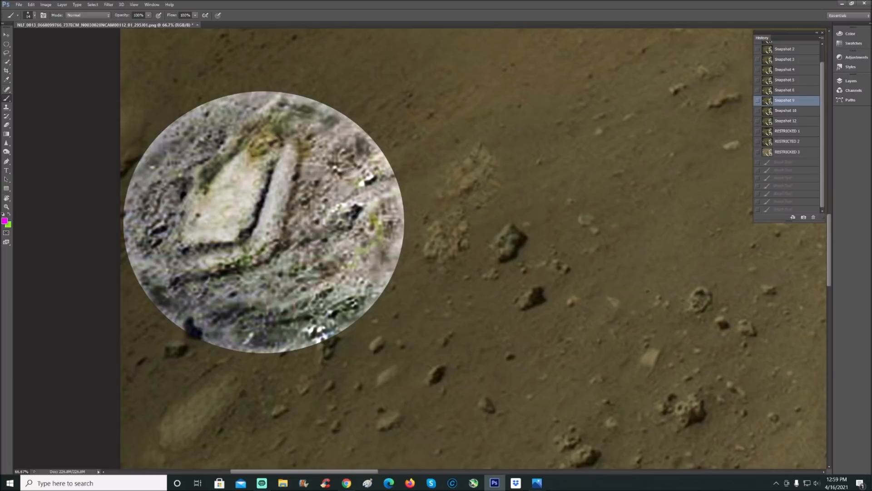
pyautogui.moveTo(278, 241)
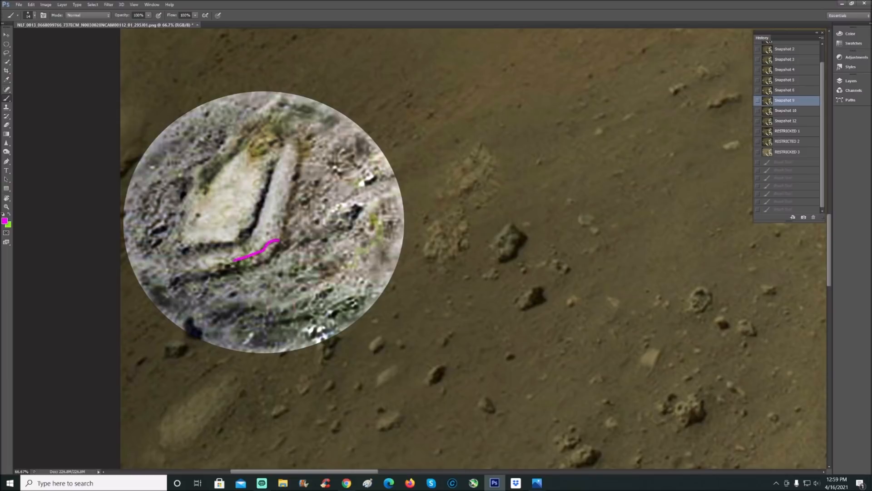
pyautogui.click(784, 86)
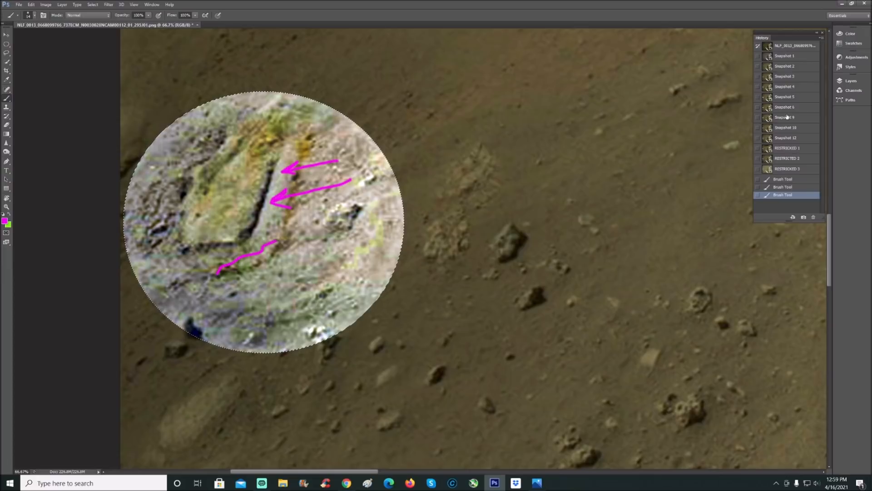
pyautogui.click(784, 108)
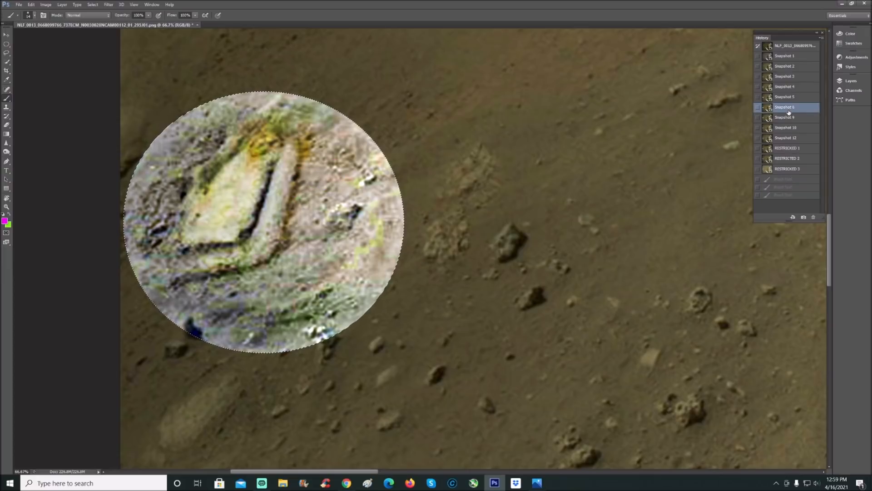
pyautogui.click(784, 117)
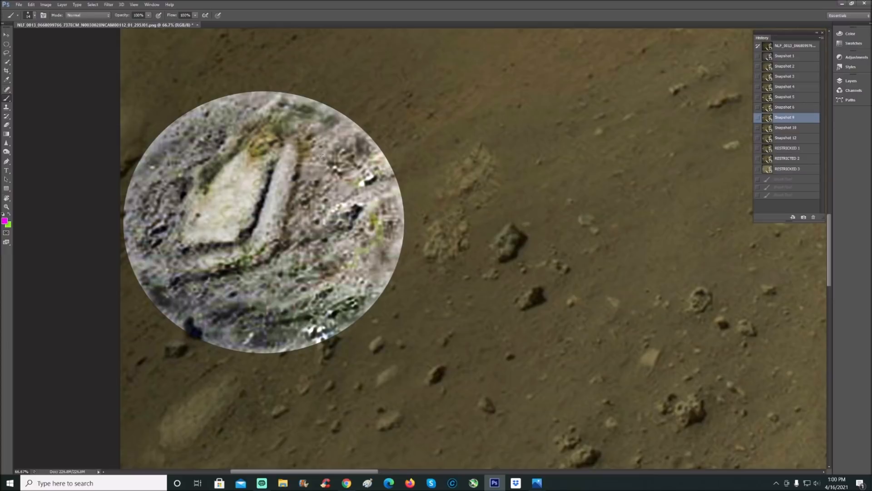
# Brush magenta arrows at the object's greenish top end and lines along both long edges.
pyautogui.moveTo(257, 100); pyautogui.dragTo(259, 130)
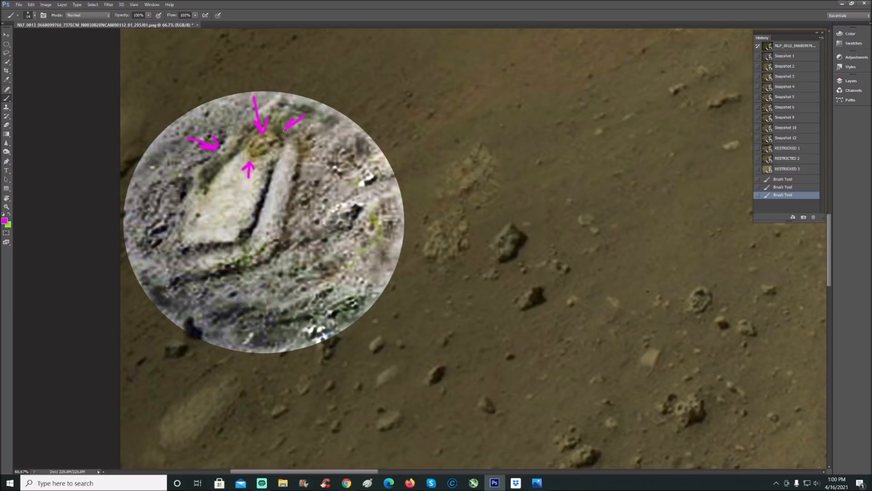
pyautogui.click(183, 251)
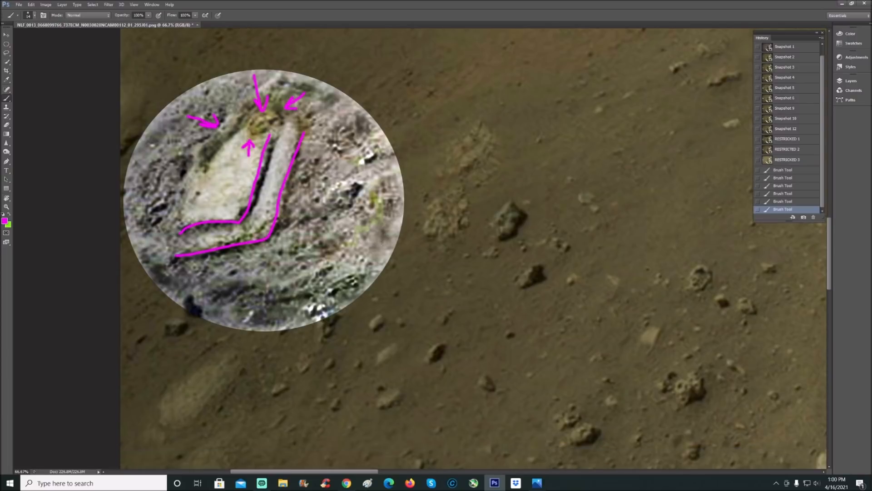
# Scroll down the canvas and restore an earlier History state showing another enhanced circular region.
pyautogui.scroll(-3)
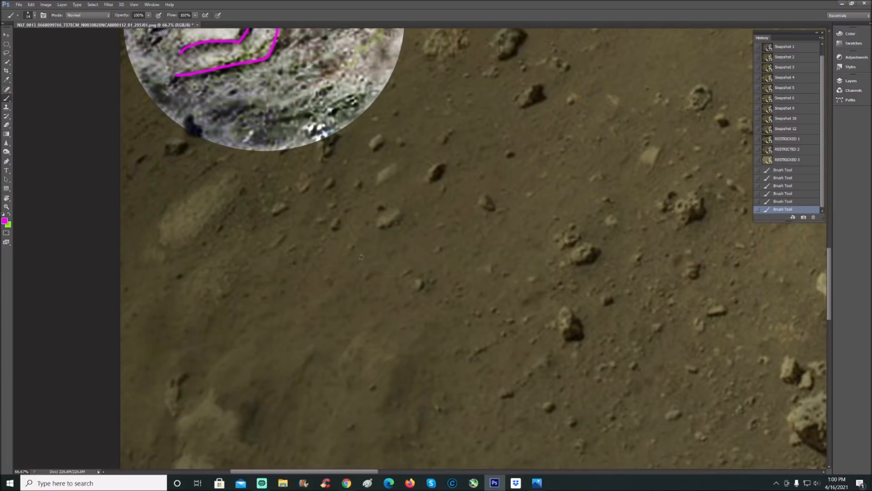
pyautogui.scroll(-3)
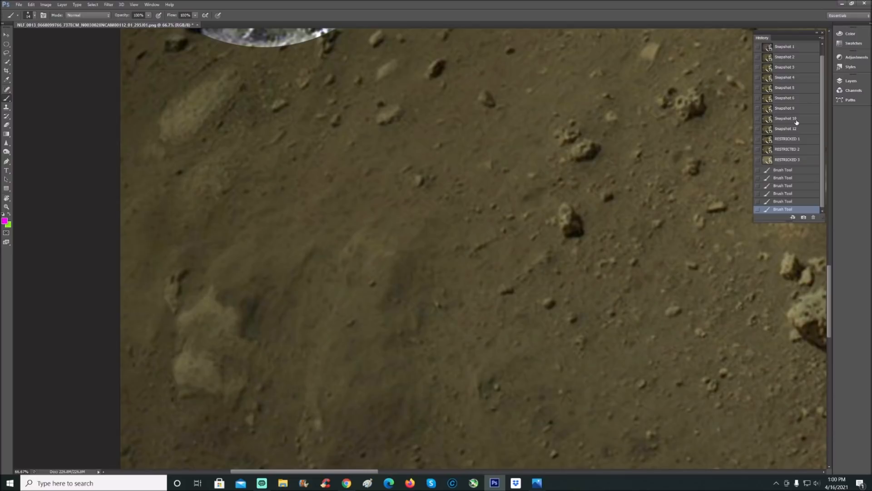
pyautogui.click(785, 128)
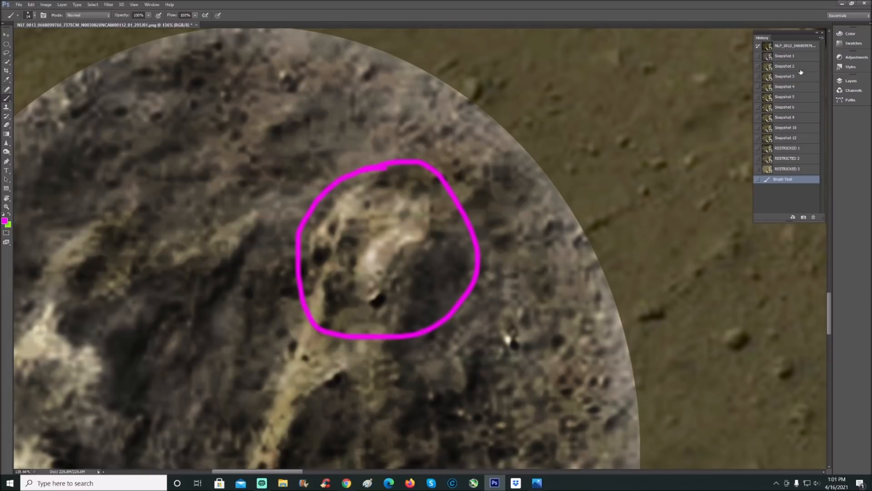
# On the unenhanced view, trace the curved streak in magenta with a dot at its lower end.
pyautogui.click(784, 66)
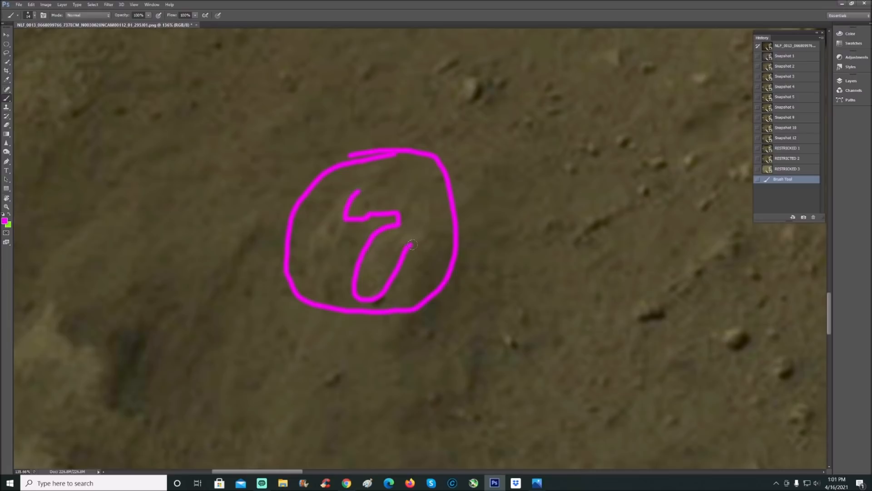
pyautogui.moveTo(356, 189); pyautogui.dragTo(411, 242)
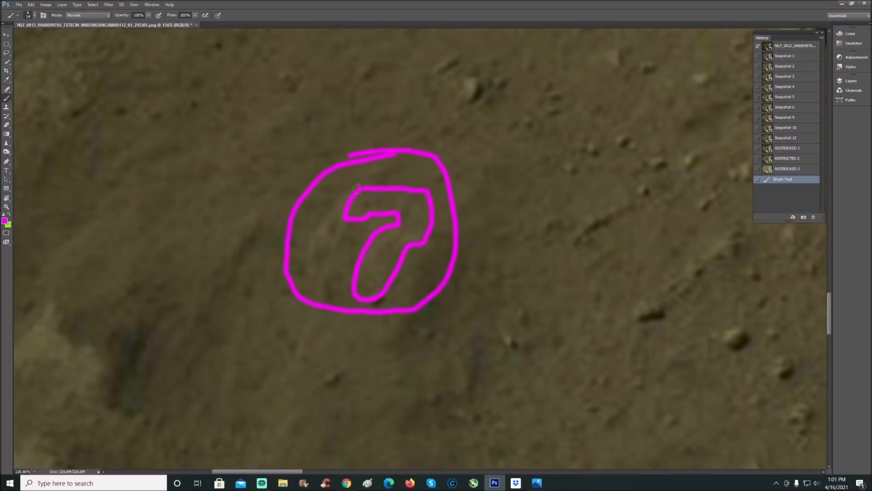
pyautogui.click(372, 278)
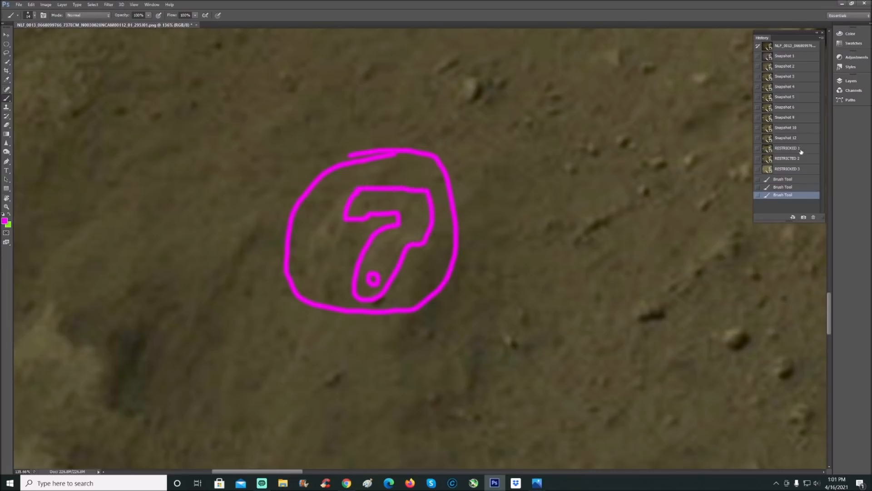
# Flip between the enhanced-circle and plain original versions to compare the marked streak.
pyautogui.click(785, 137)
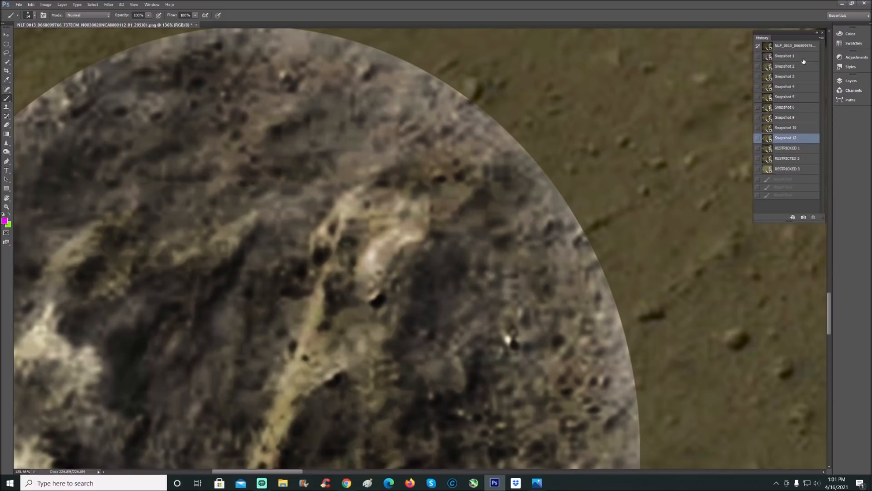
pyautogui.click(785, 65)
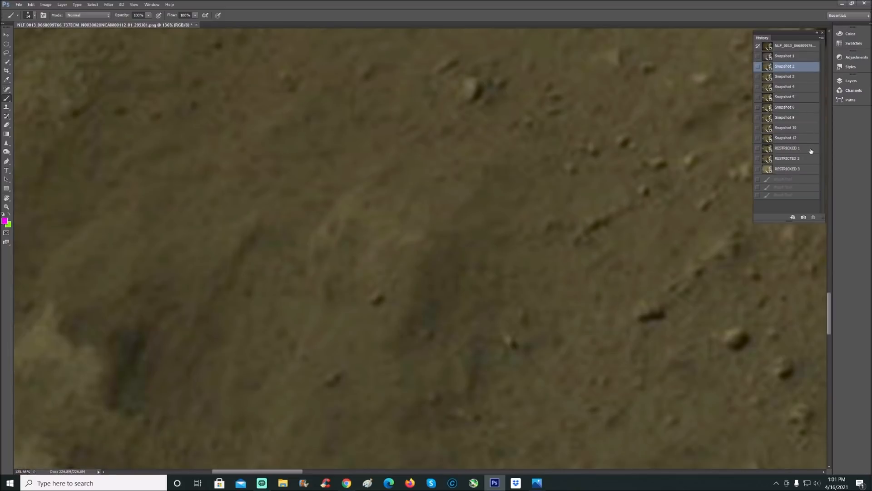
pyautogui.click(787, 147)
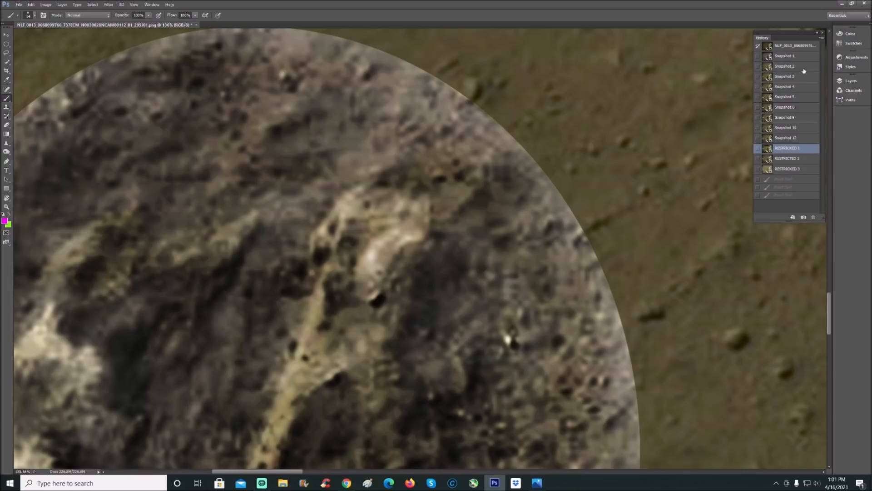
pyautogui.click(784, 66)
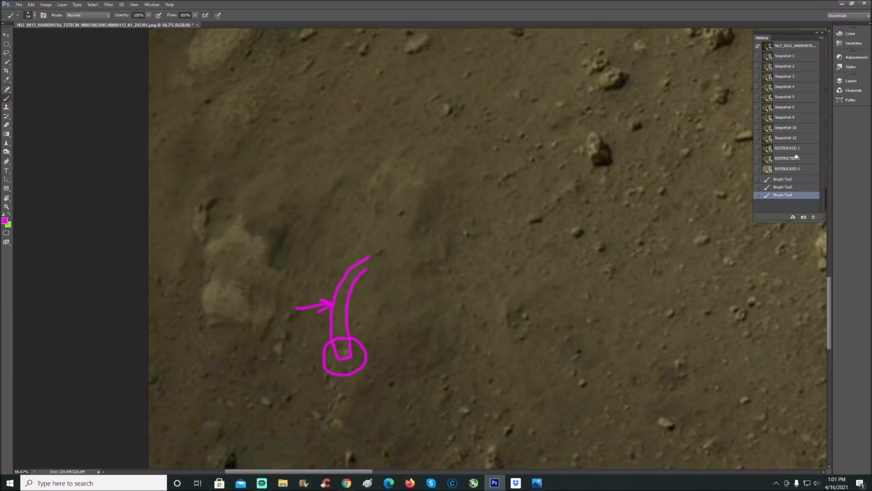
# Revert each magenta arrow and loop attempt via History snapshots, ending on the plain photo version.
pyautogui.click(785, 137)
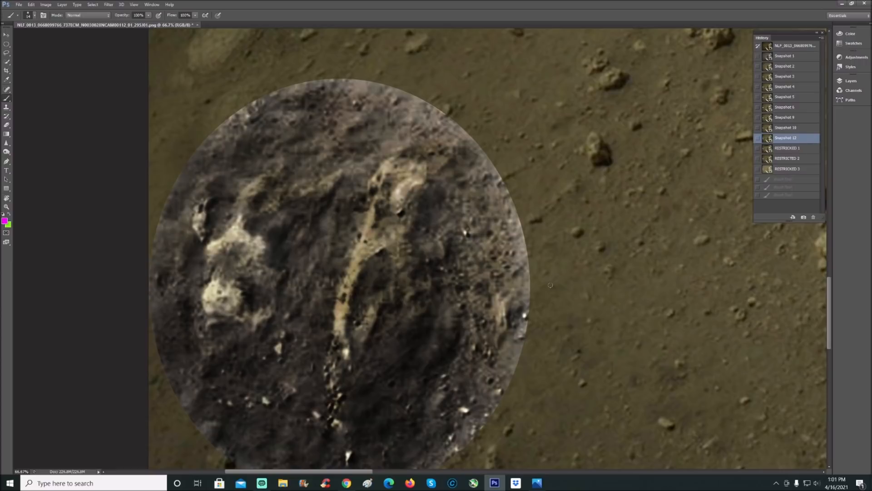
pyautogui.moveTo(465, 303)
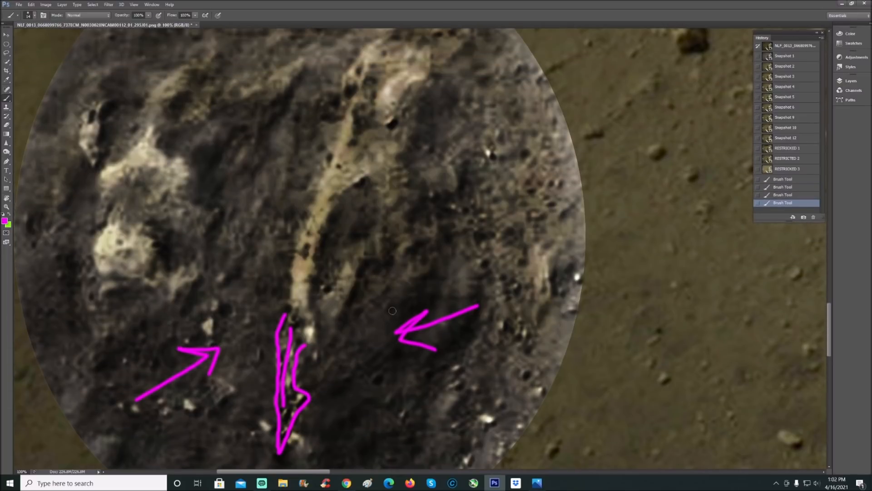
pyautogui.click(786, 136)
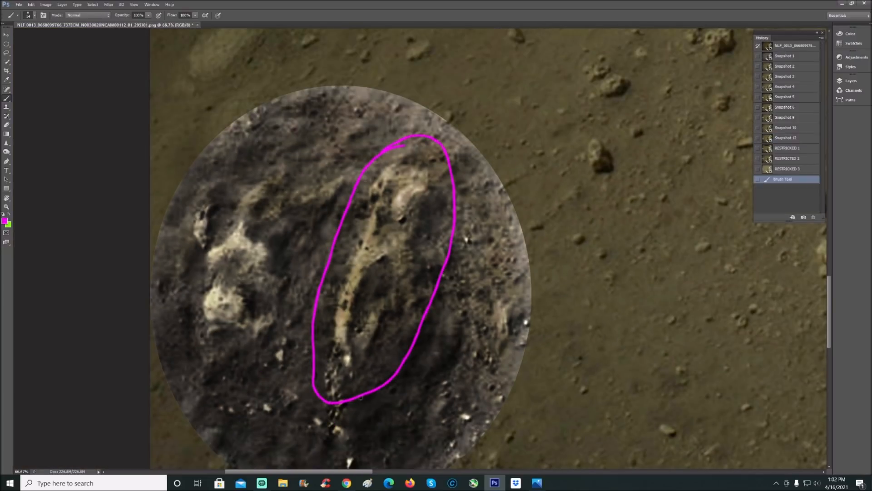
pyautogui.click(786, 138)
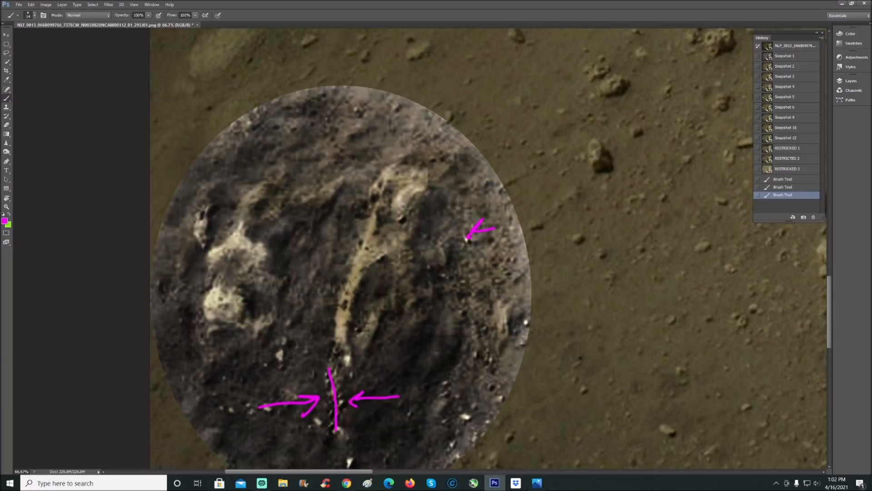
pyautogui.click(784, 137)
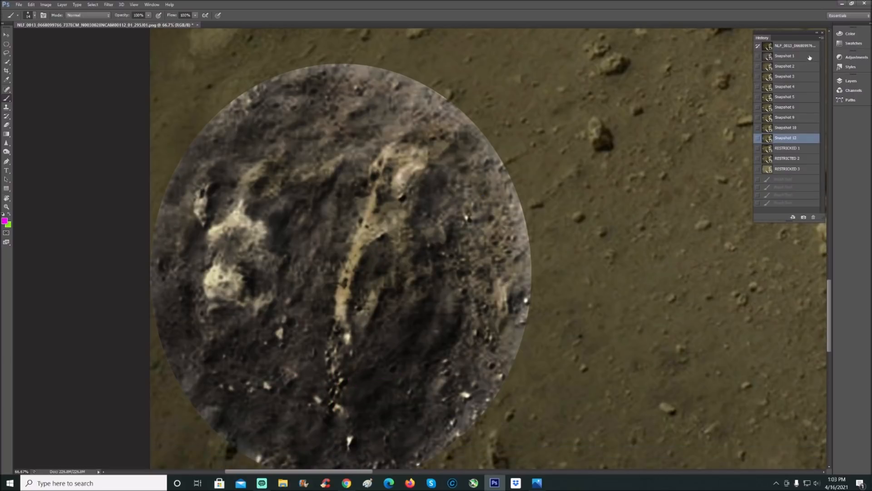
pyautogui.click(784, 65)
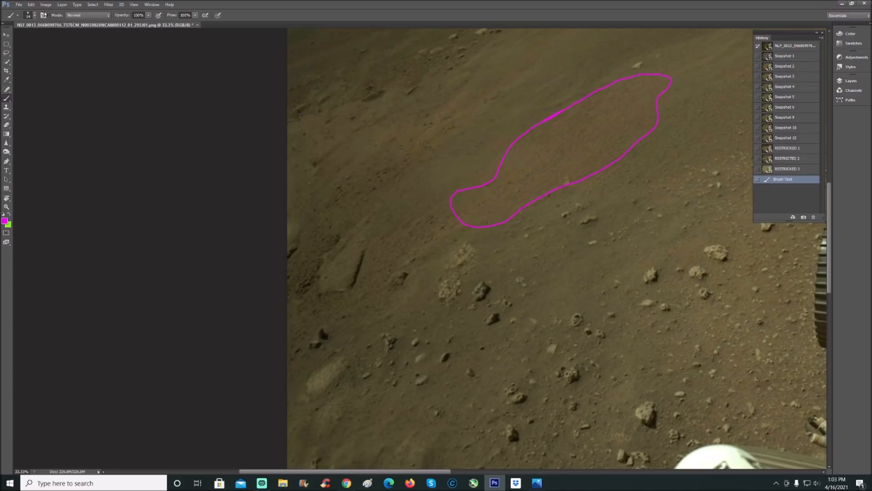
# Apply Equalize, then Brightness/Contrast with brightness -111 to darken the photo.
pyautogui.click(45, 4)
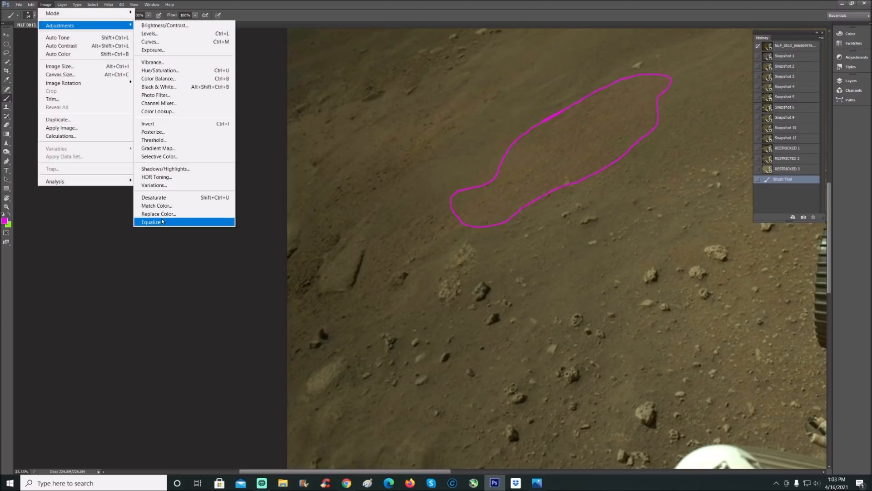
pyautogui.click(151, 221)
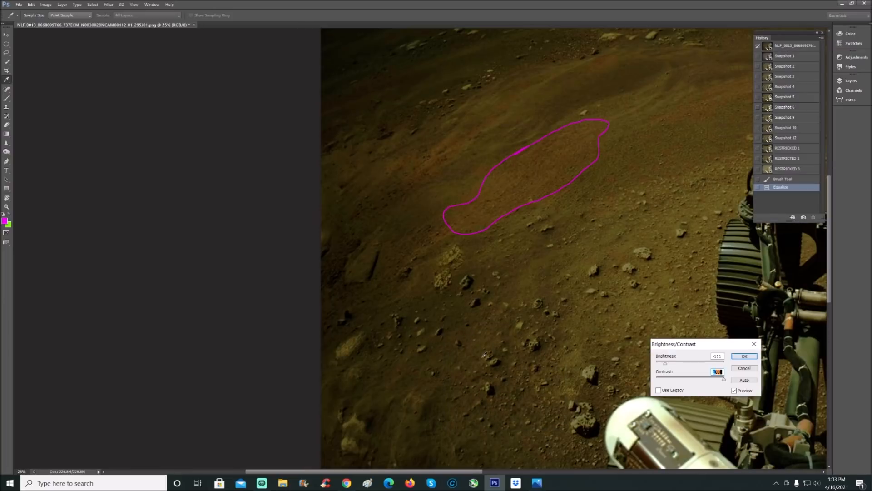
pyautogui.click(744, 356)
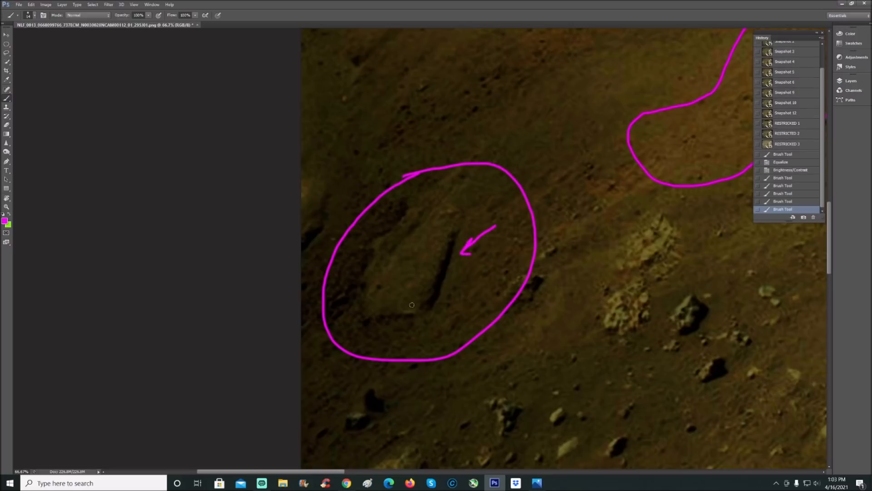
pyautogui.moveTo(566, 317)
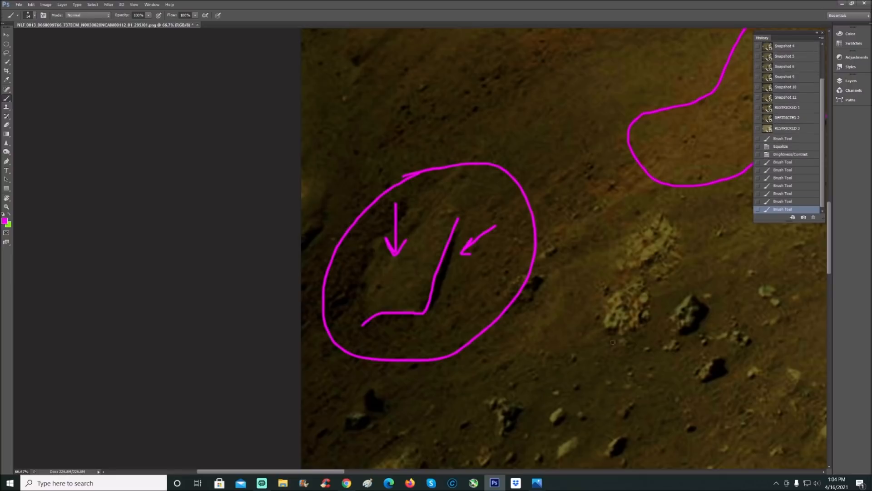
pyautogui.moveTo(661, 222)
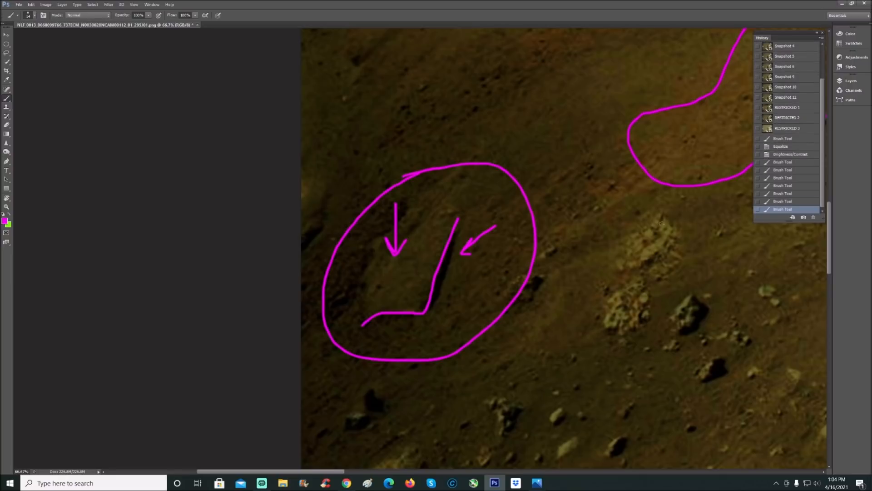
pyautogui.moveTo(606, 328)
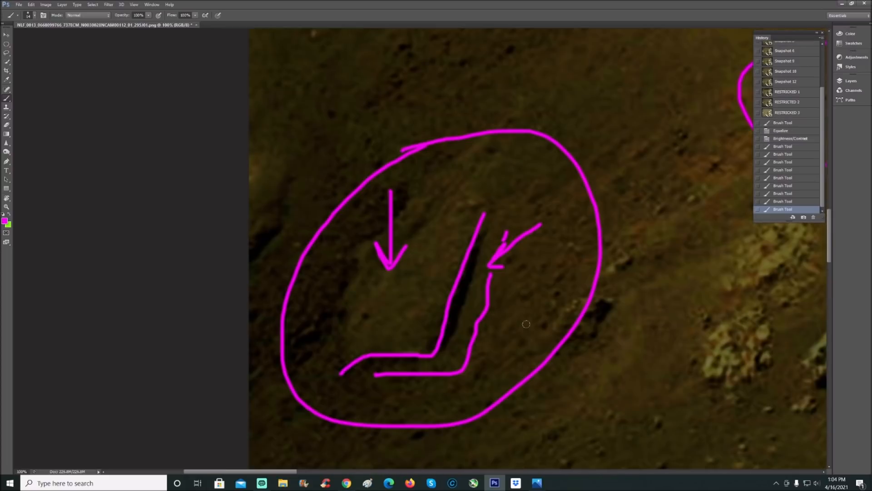
# Restore the snapshot with the grey enhanced circle over the rectangular slab.
pyautogui.click(785, 81)
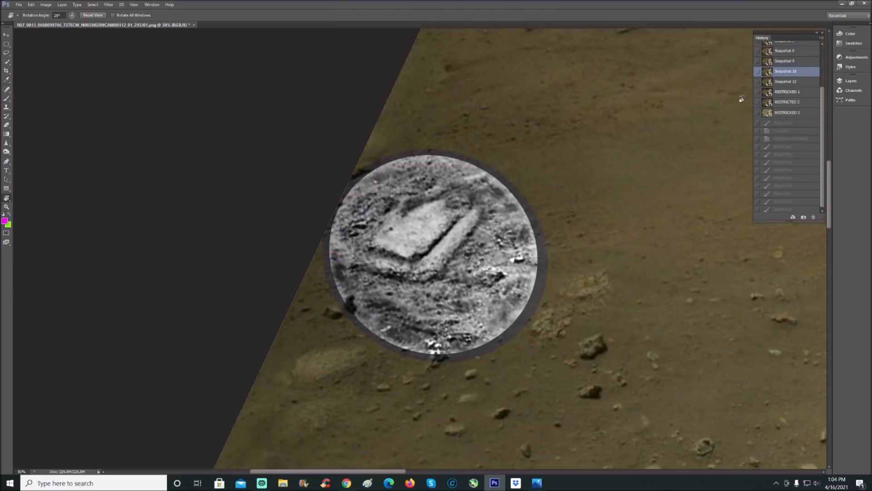
# Flip between colour- and grey-enhanced snapshots of the slab, ending on the unmarked colour-enhanced circle.
pyautogui.click(785, 61)
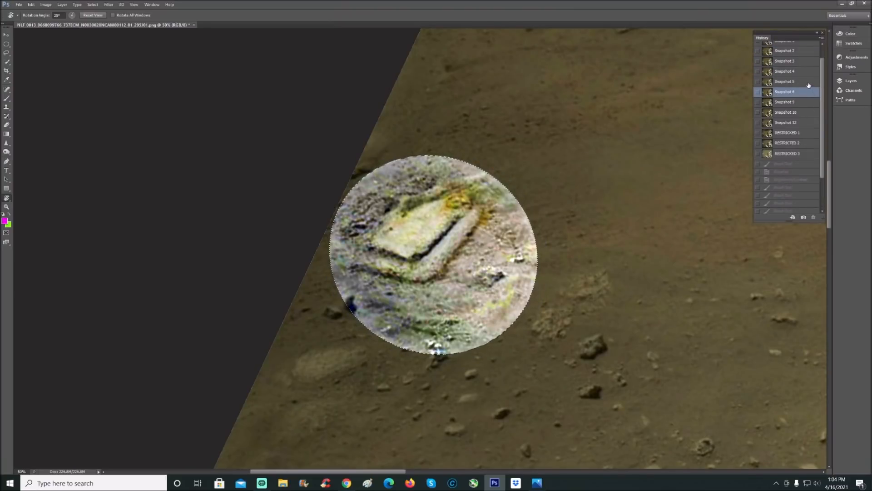
pyautogui.click(784, 111)
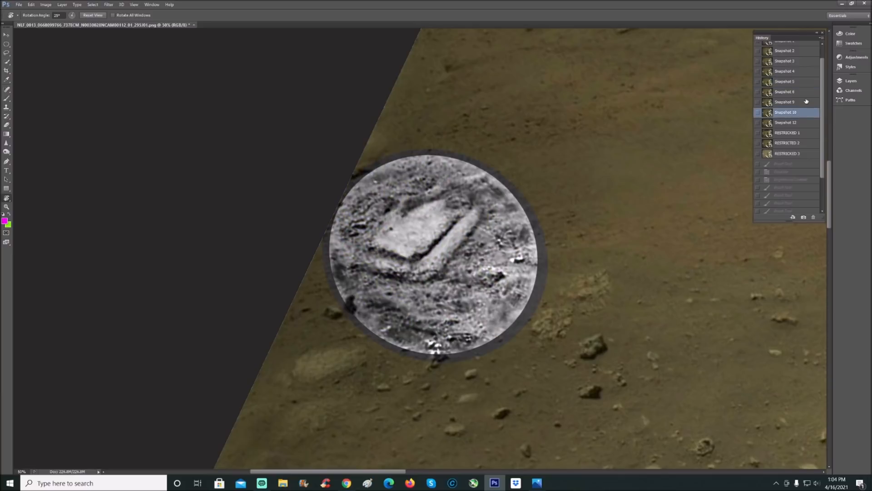
pyautogui.click(784, 102)
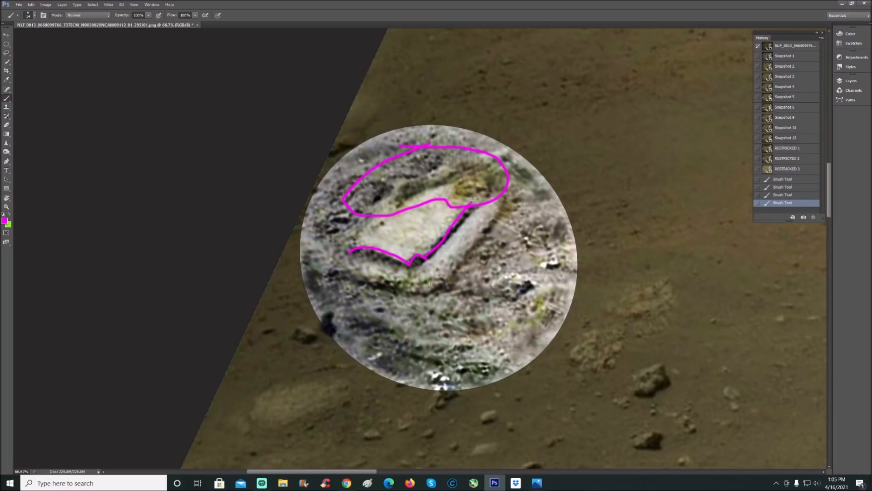
pyautogui.click(784, 108)
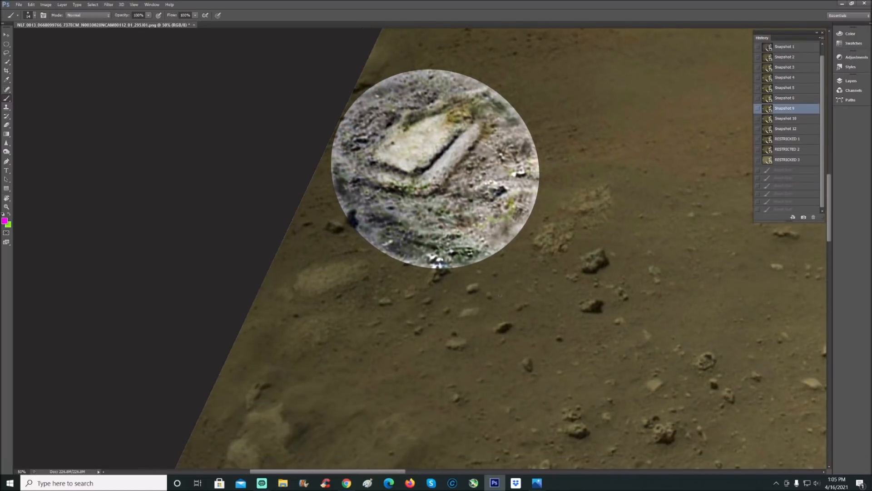
# Show the snapshot with both the grey slab circle and streak circle, discarding the brushed loop.
pyautogui.click(784, 128)
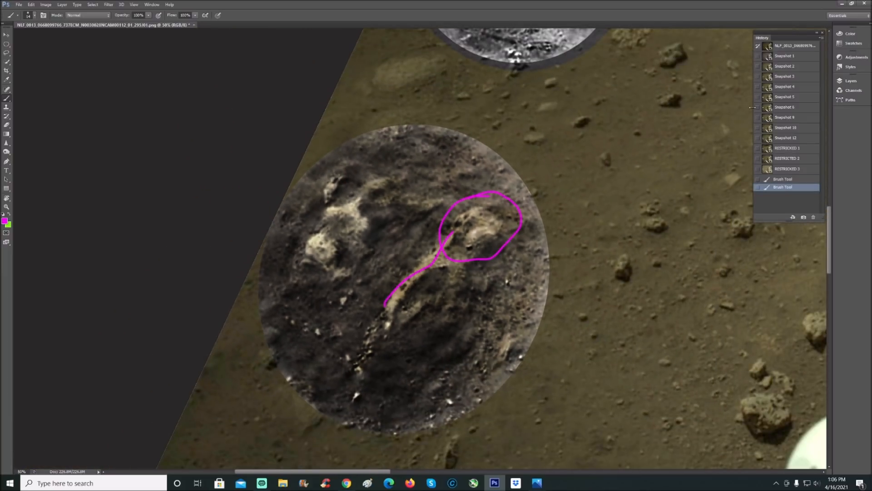
pyautogui.click(784, 137)
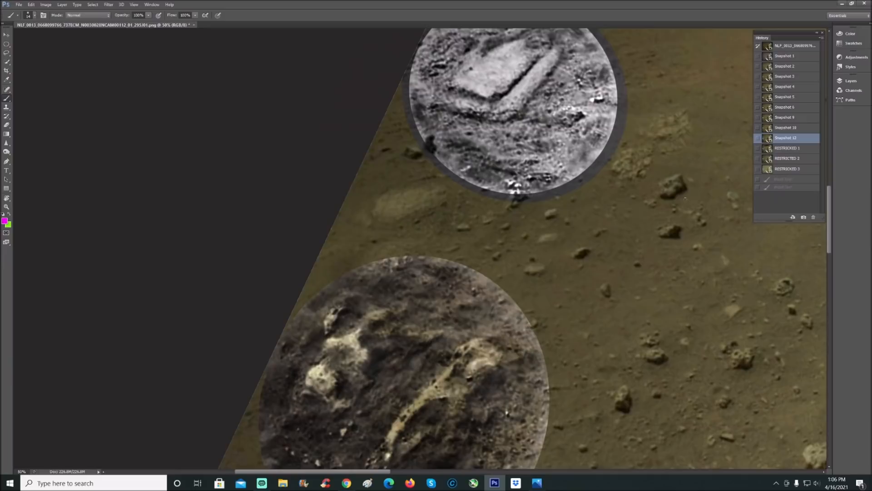